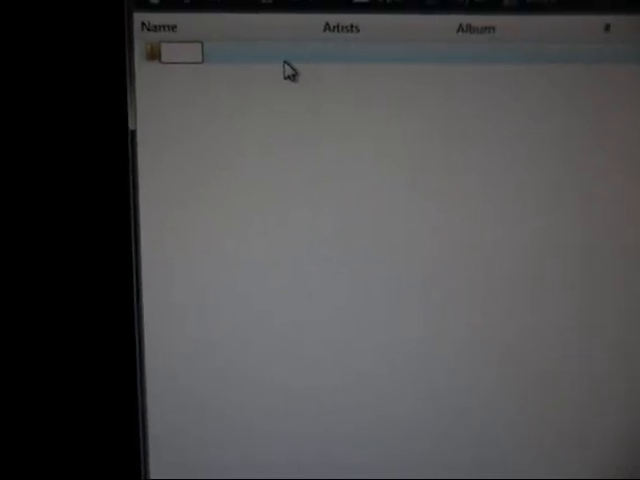
text(R)
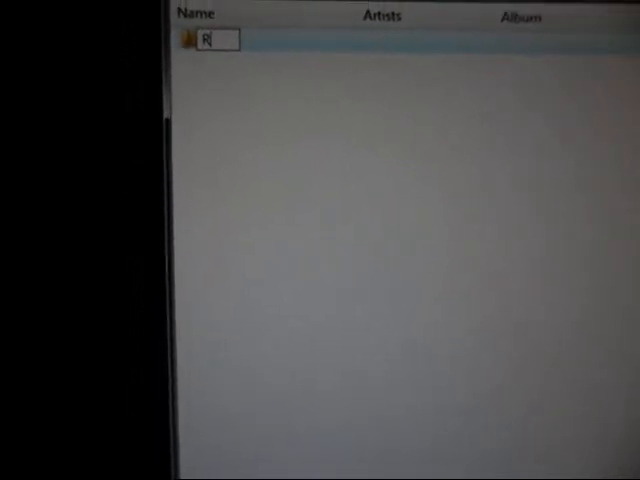
text(etail backup 020910)
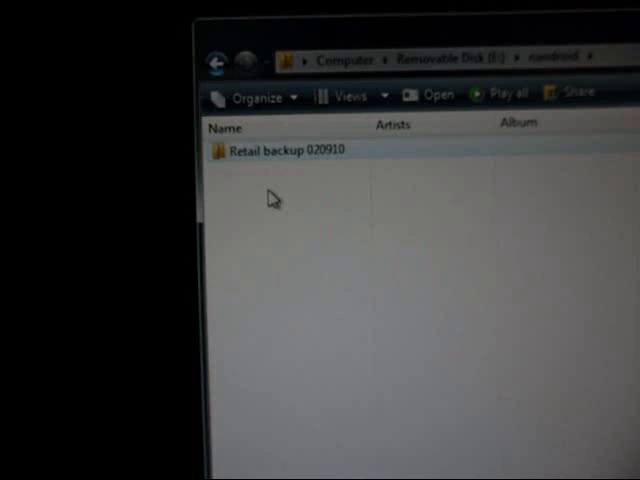
mouse_move(240, 152)
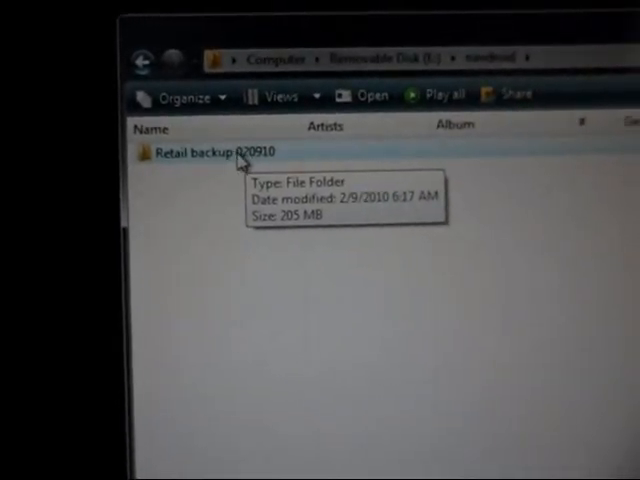